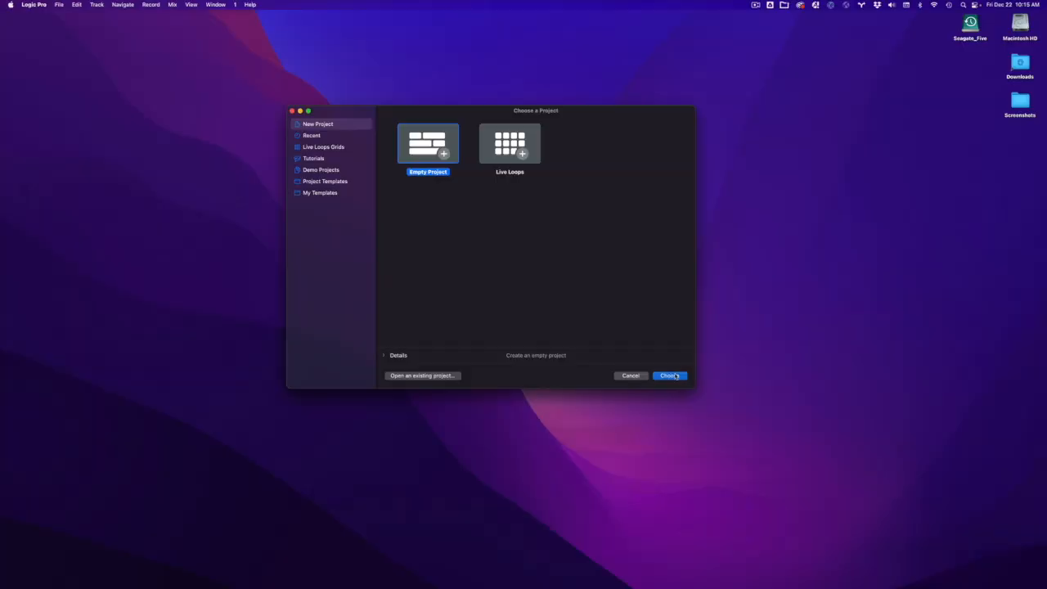
# Create an Empty Project with a single audio track, Audio 1
pyautogui.click(668, 375)
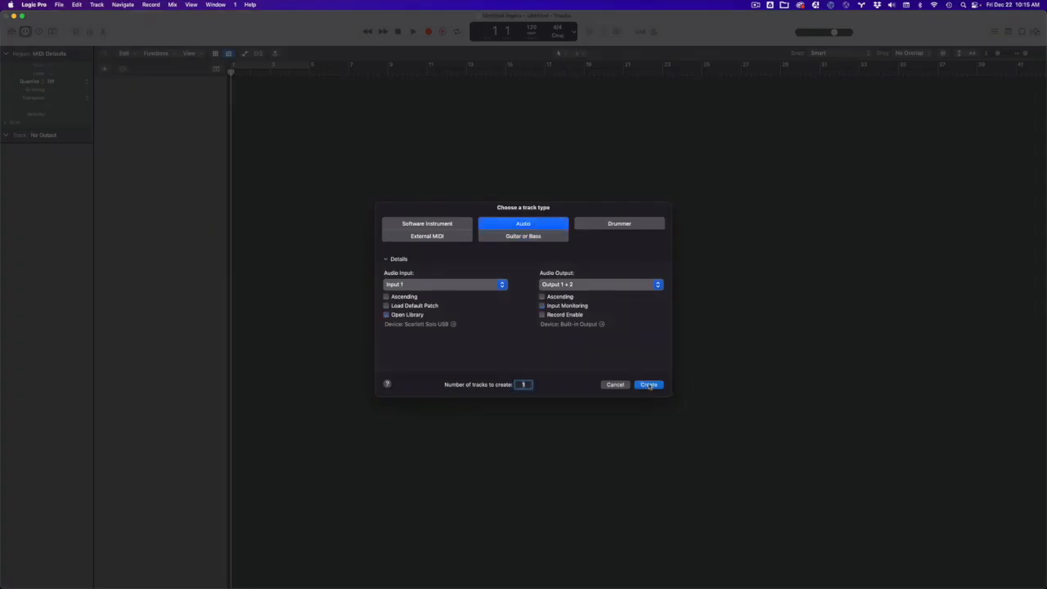
pyautogui.click(648, 385)
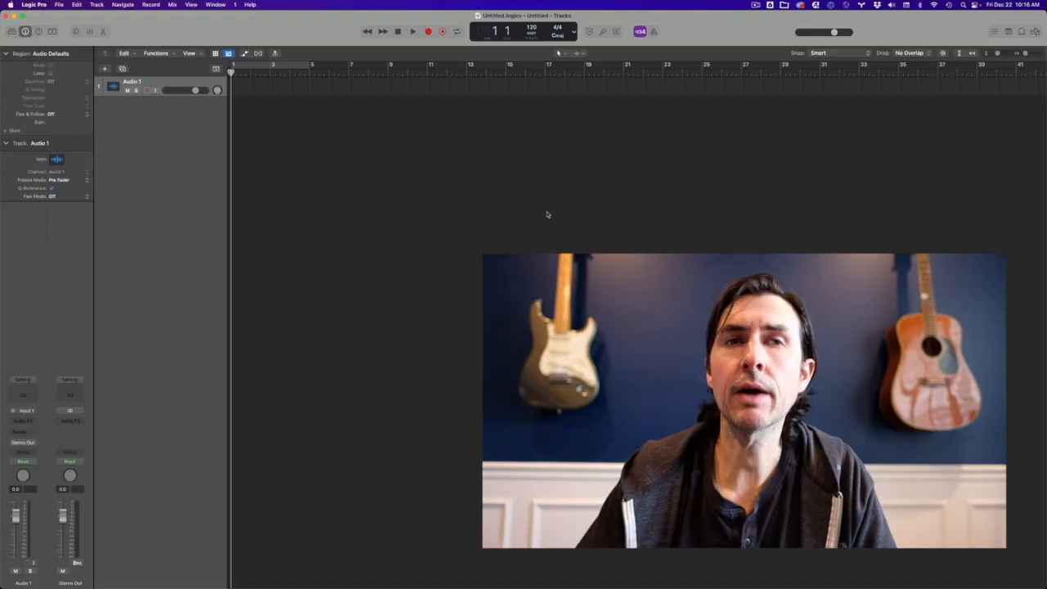
pyautogui.moveTo(556, 164)
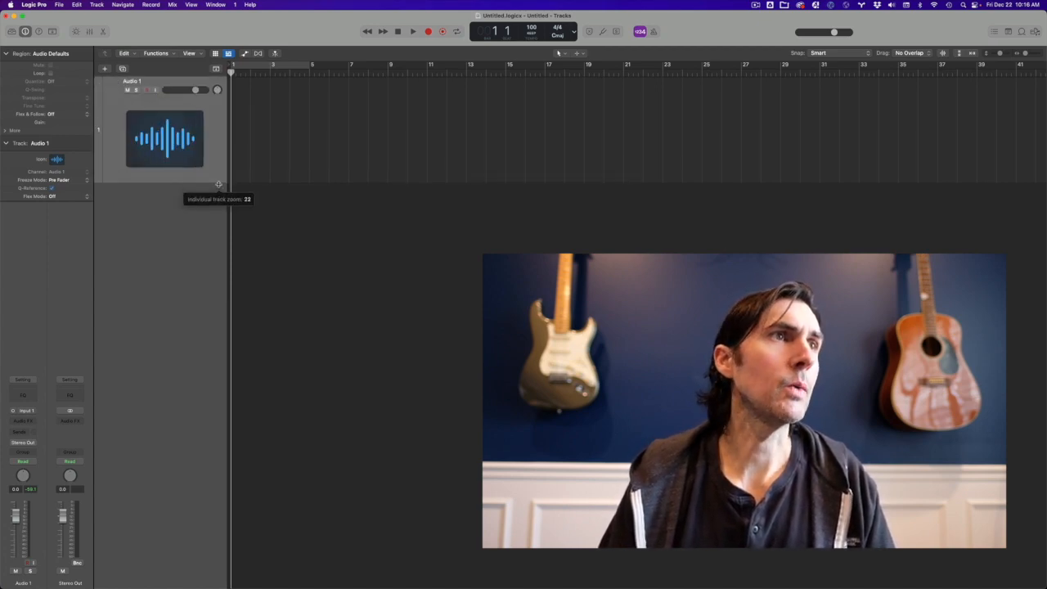
# Enlarge the Audio 1 track height and set the project tempo to 100 BPM
pyautogui.moveTo(218, 184); pyautogui.dragTo(190, 233)
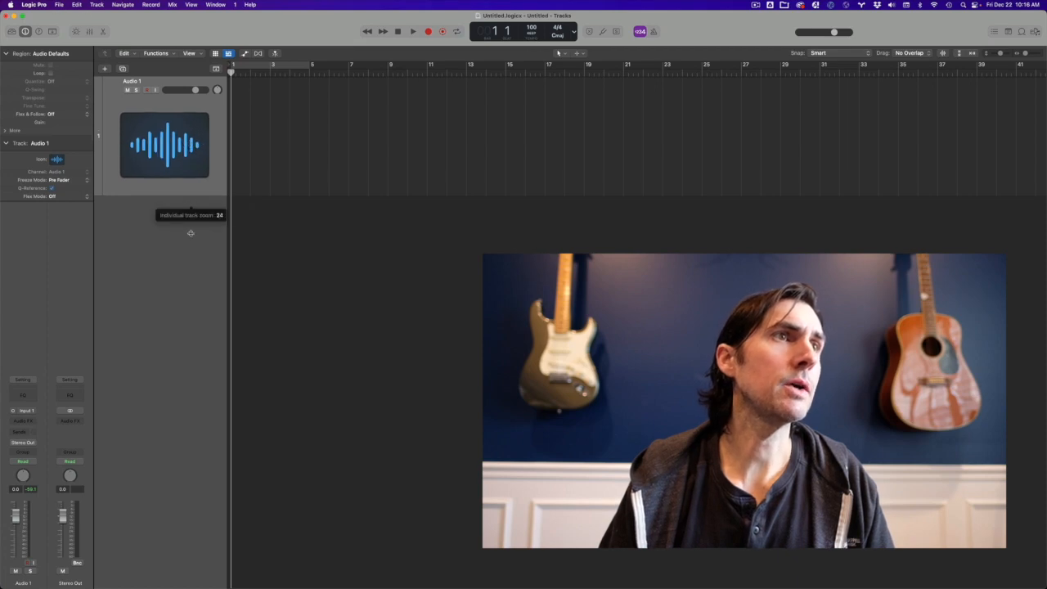
pyautogui.click(59, 5)
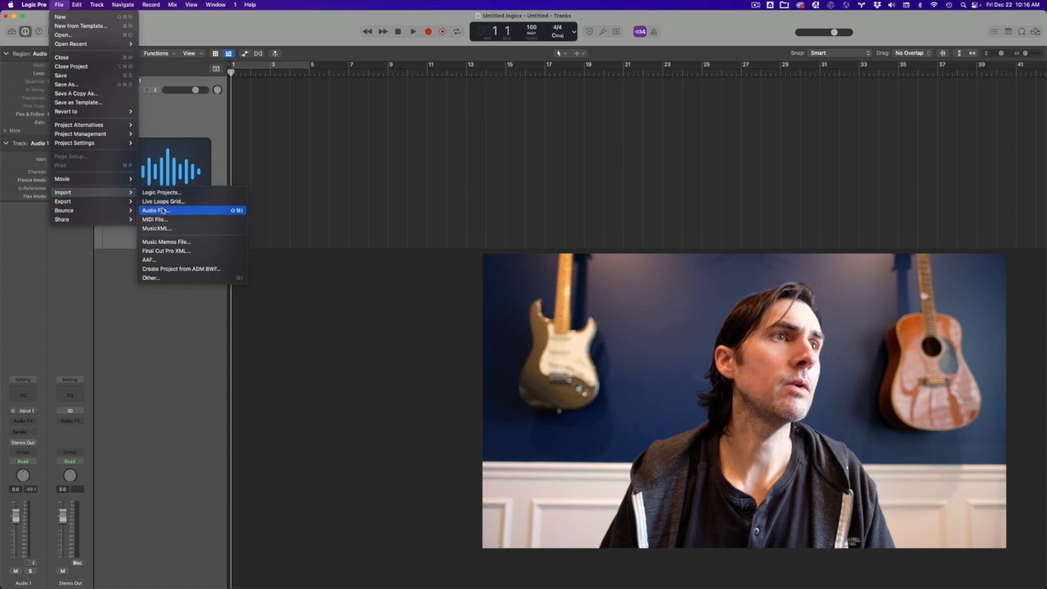
pyautogui.click(156, 211)
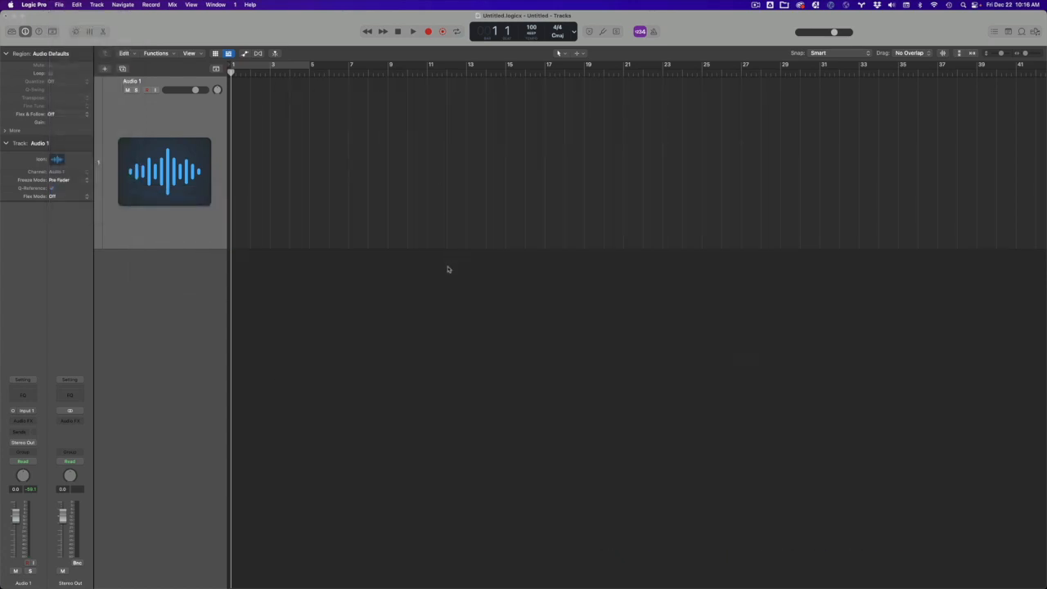
# Import 'Cashmere Love Crash - Greasy Easy', set Flex Time to Polyphonic, and start playback
pyautogui.click(76, 5)
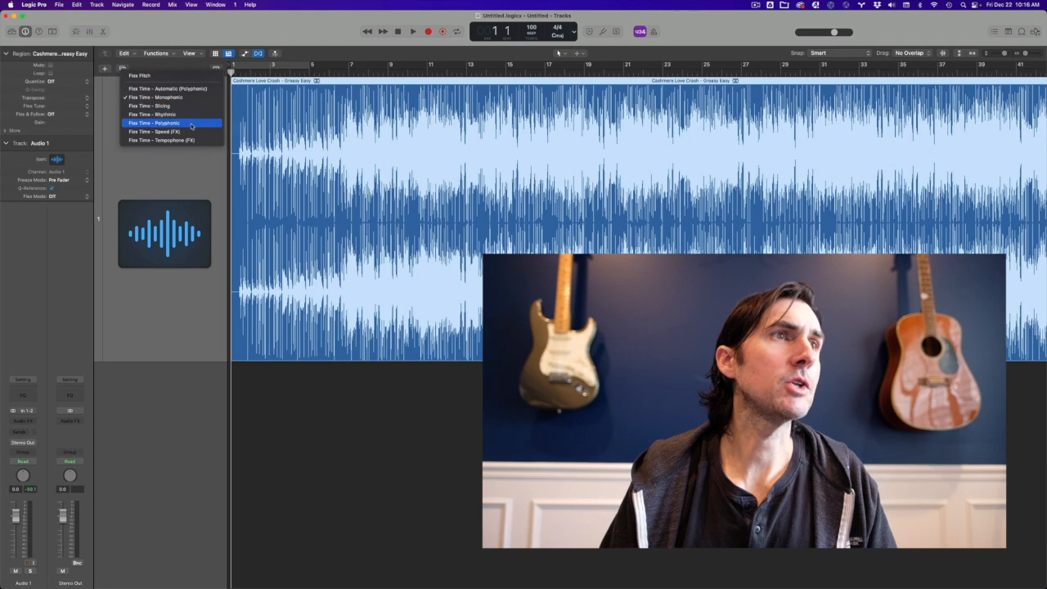
pyautogui.click(153, 122)
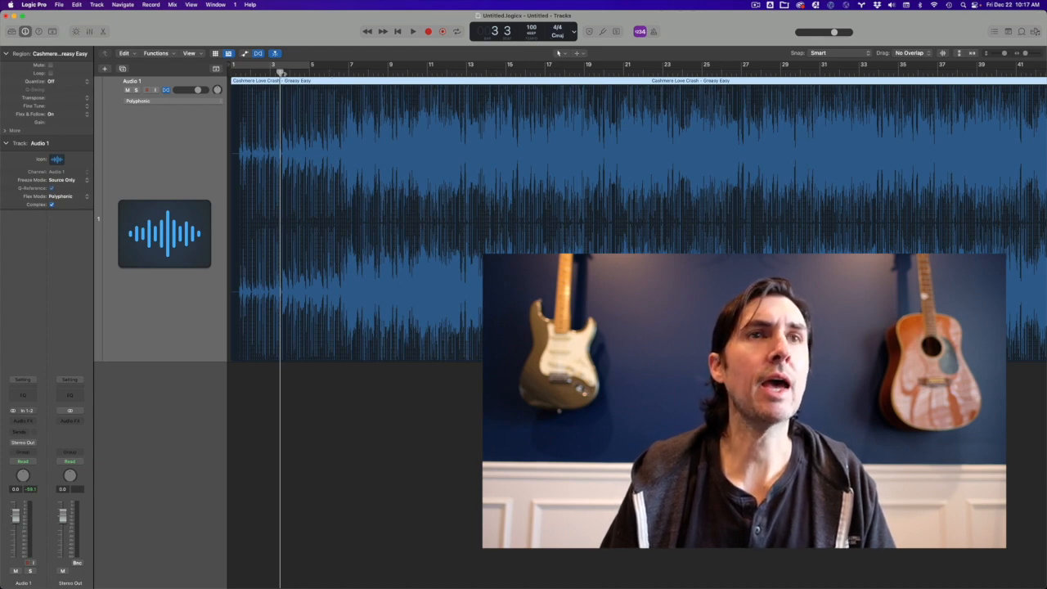
pyautogui.click(412, 31)
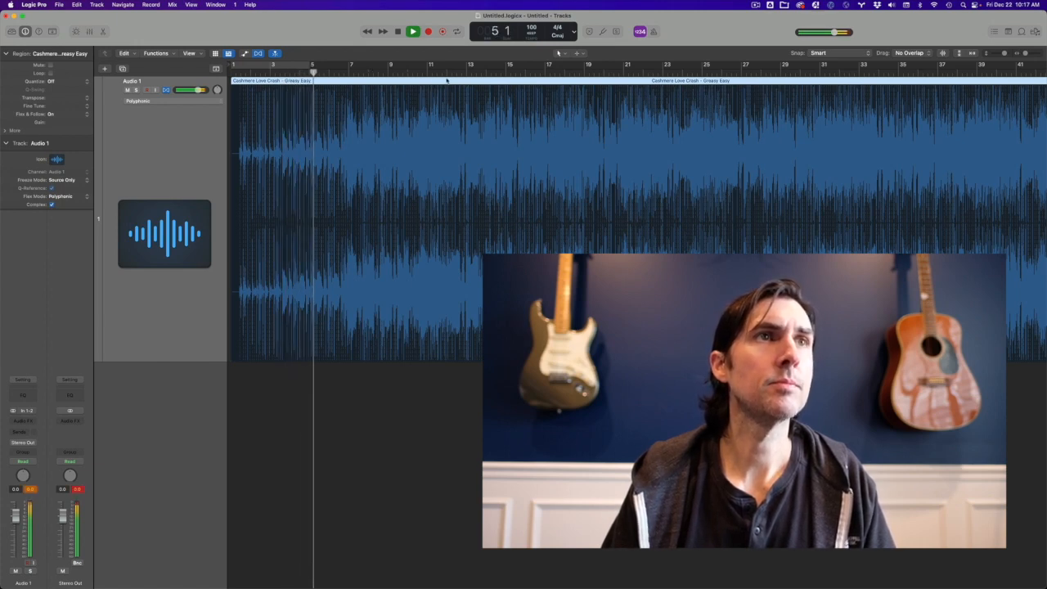
# Stop playback and change the project tempo to 75 BPM
pyautogui.click(413, 31)
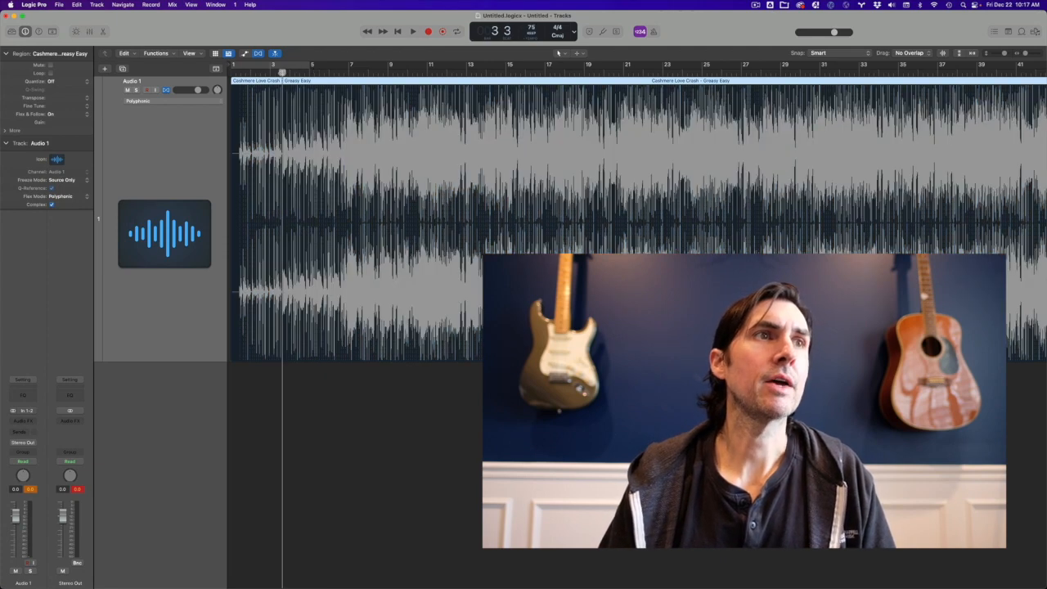
pyautogui.click(412, 31)
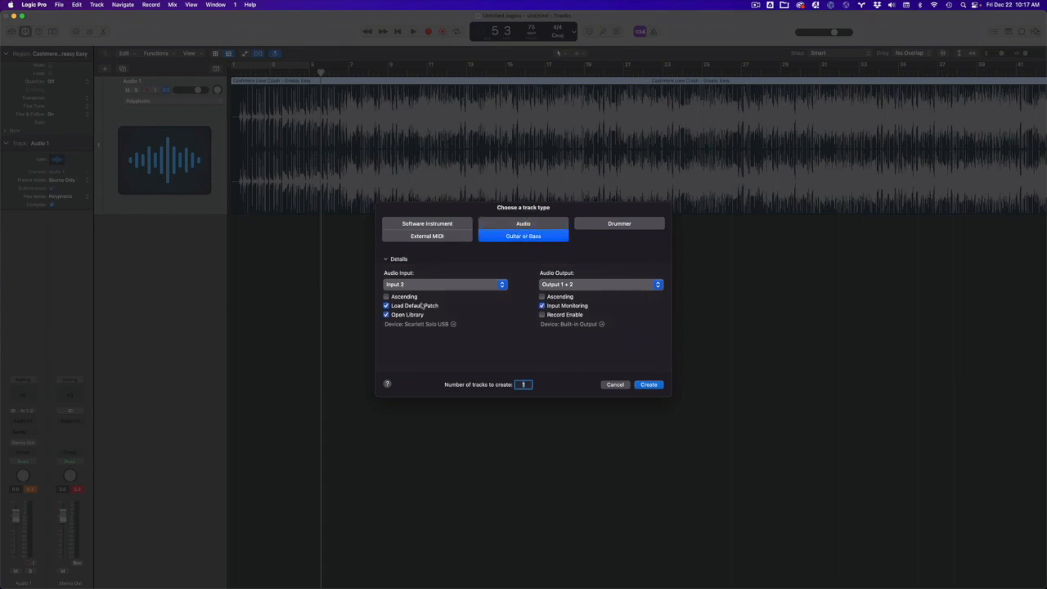
# Create the Guitar or Bass track Audio 2 and load a bass patch from the Library
pyautogui.click(648, 384)
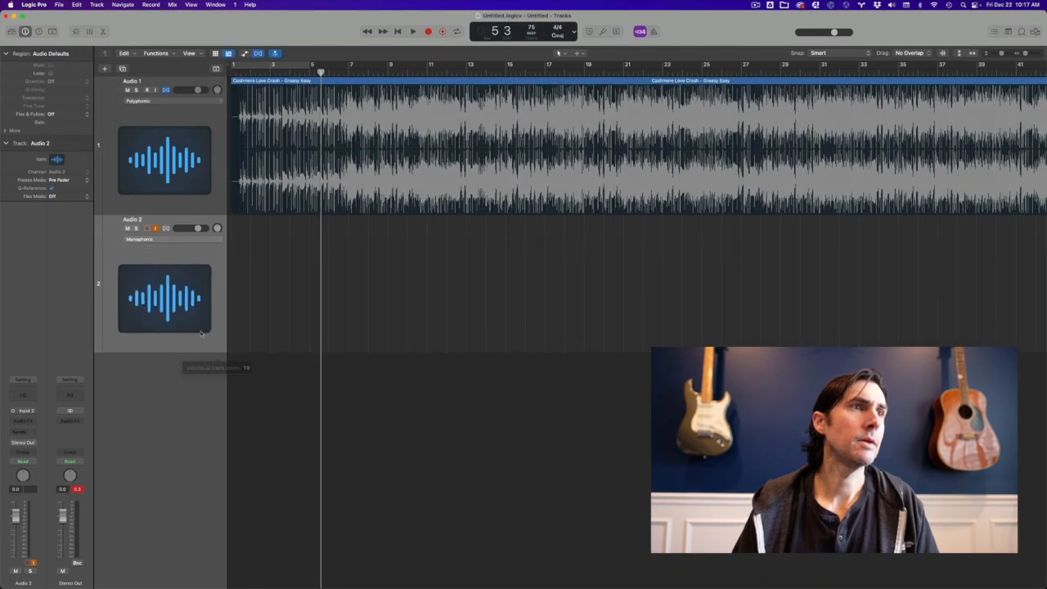
pyautogui.click(163, 297)
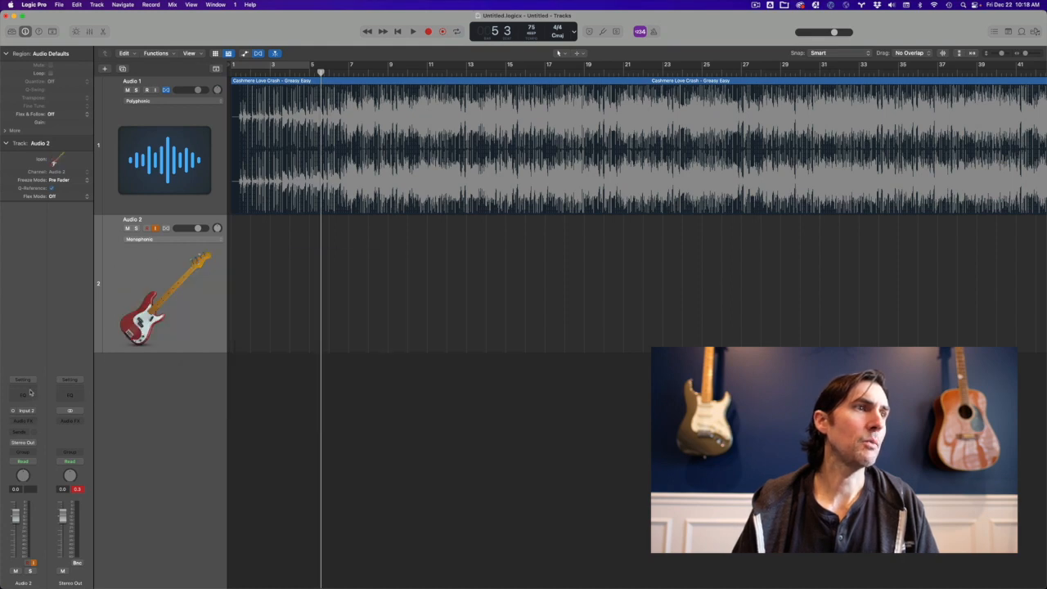
# Insert a Channel EQ on Audio 2 with the Jazz Bass preset
pyautogui.click(23, 391)
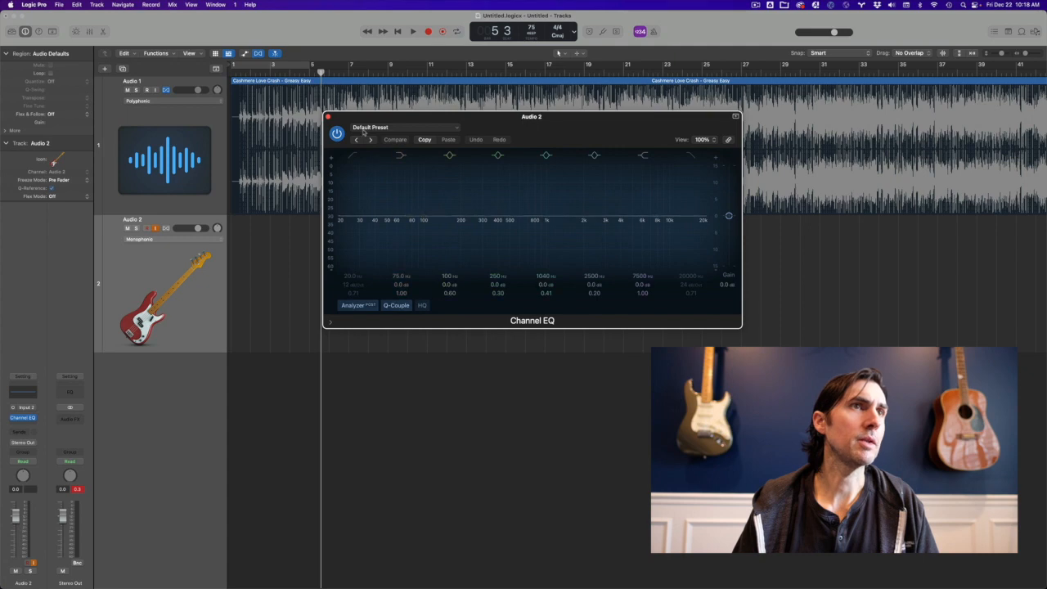
pyautogui.click(404, 126)
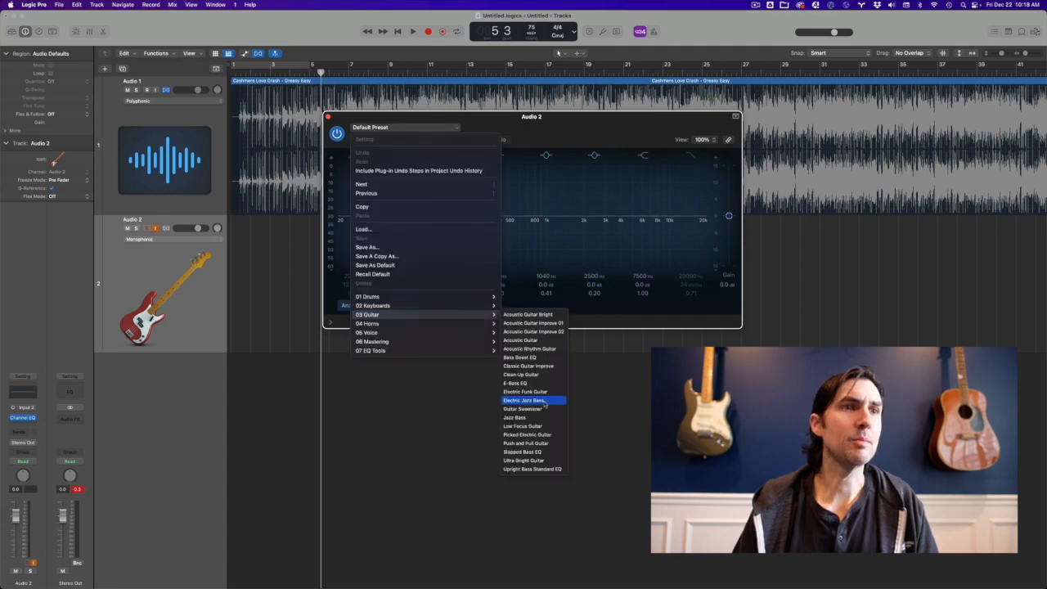
pyautogui.click(524, 400)
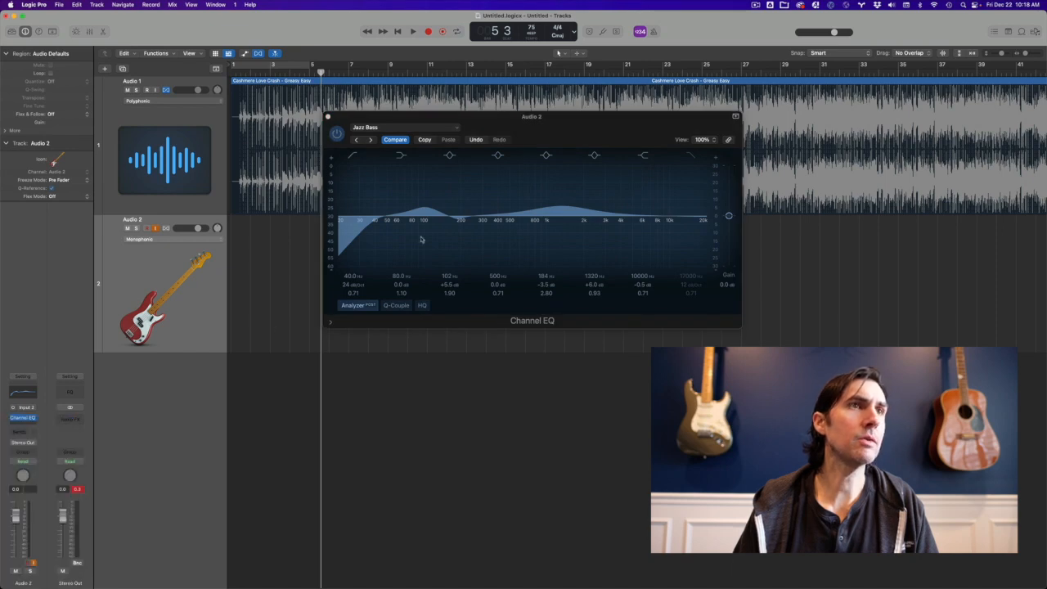
# Add a Compressor with the Live Bass preset and close its window
pyautogui.click(405, 134)
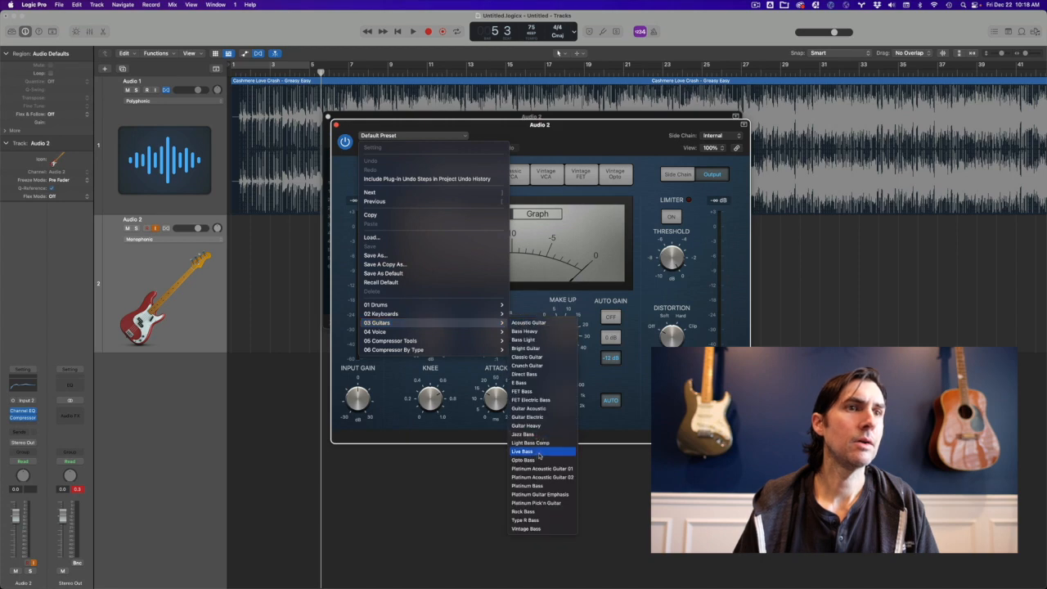
pyautogui.click(523, 450)
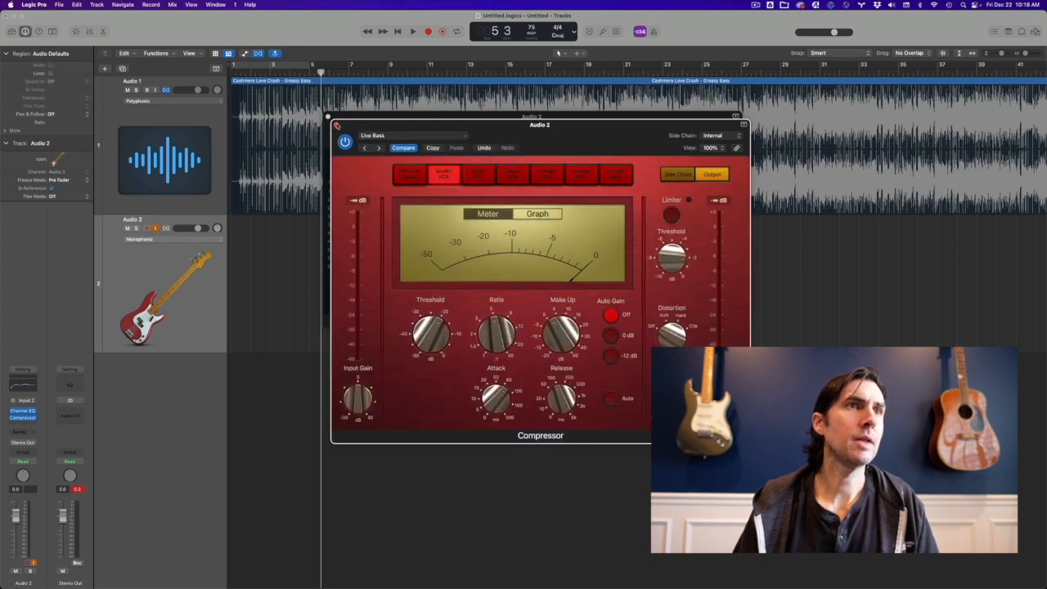
pyautogui.click(337, 125)
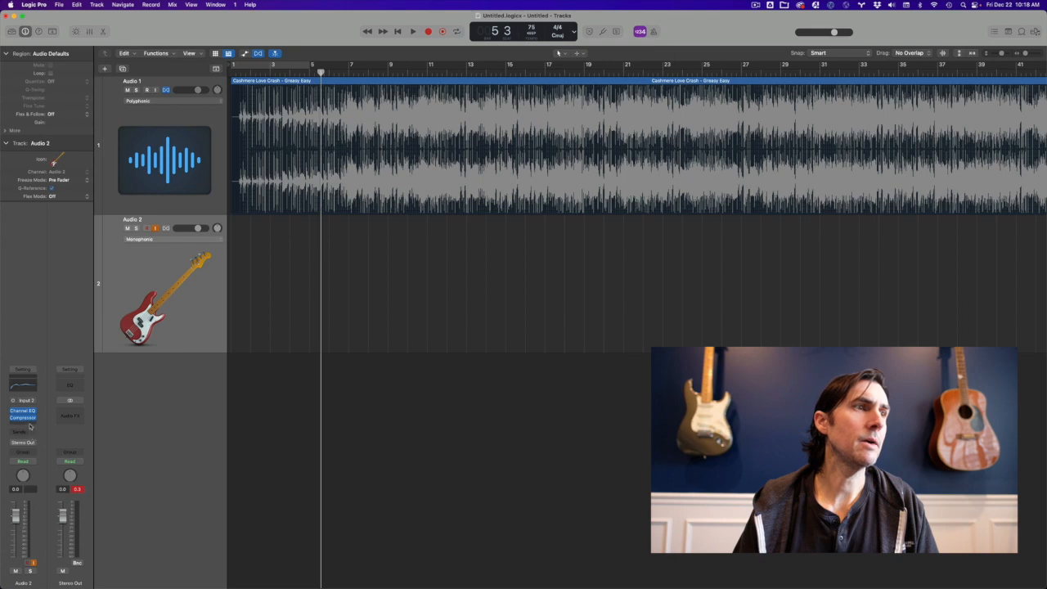
# Insert Bass Amp Designer on Audio 2 using the Modern Dynamic preset
pyautogui.click(23, 417)
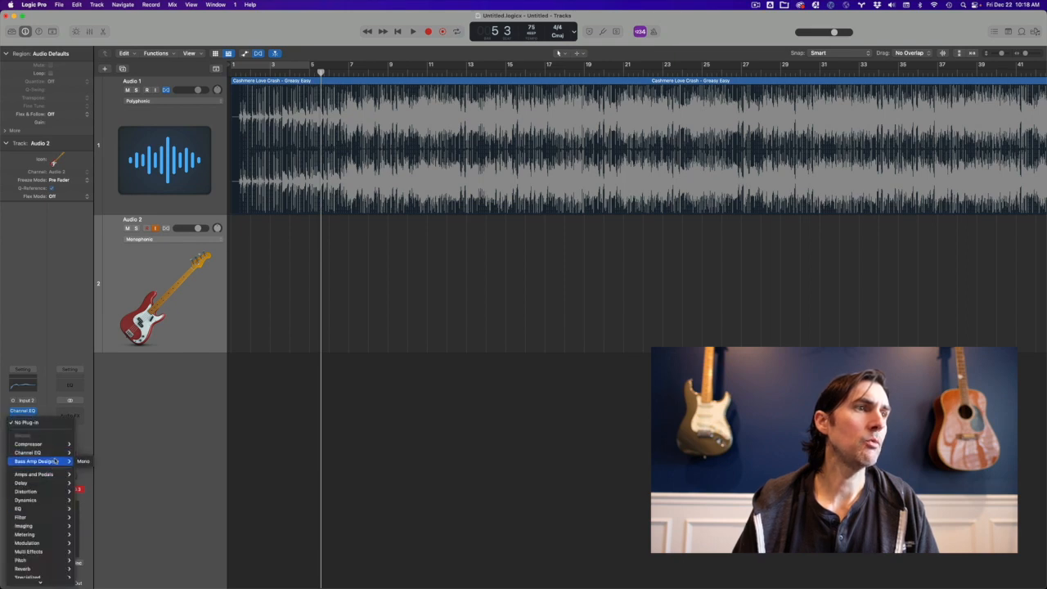
pyautogui.click(34, 460)
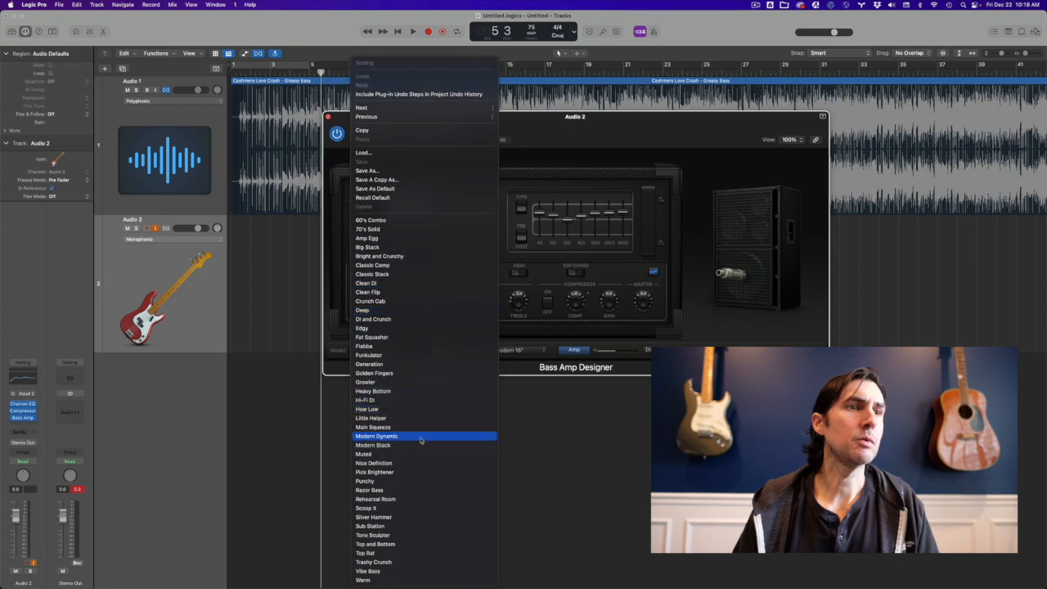
pyautogui.click(376, 436)
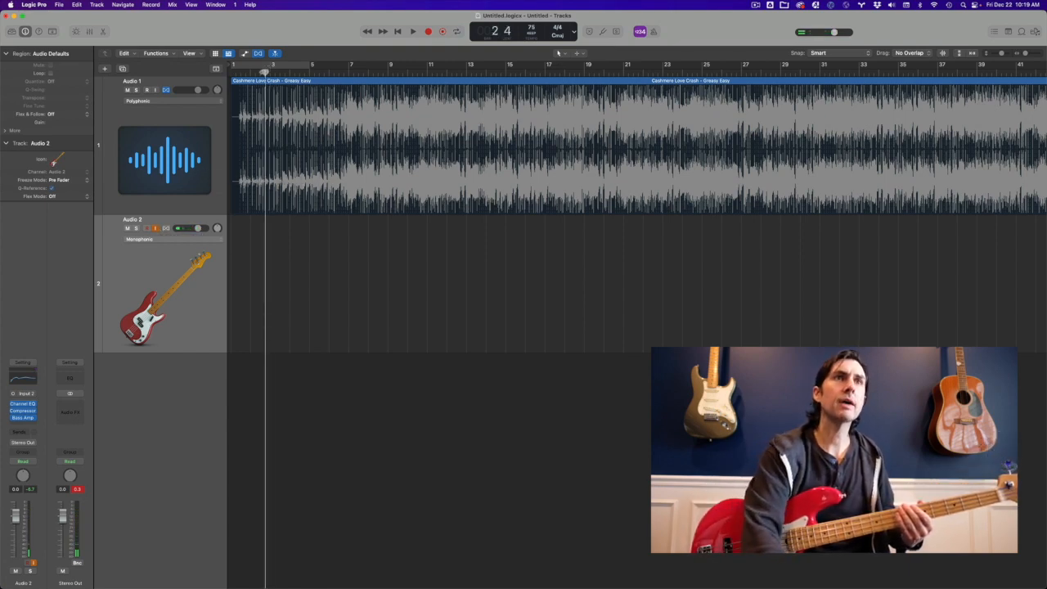
# Play bass along with the song, then replay it at 85 BPM and stop
pyautogui.click(412, 31)
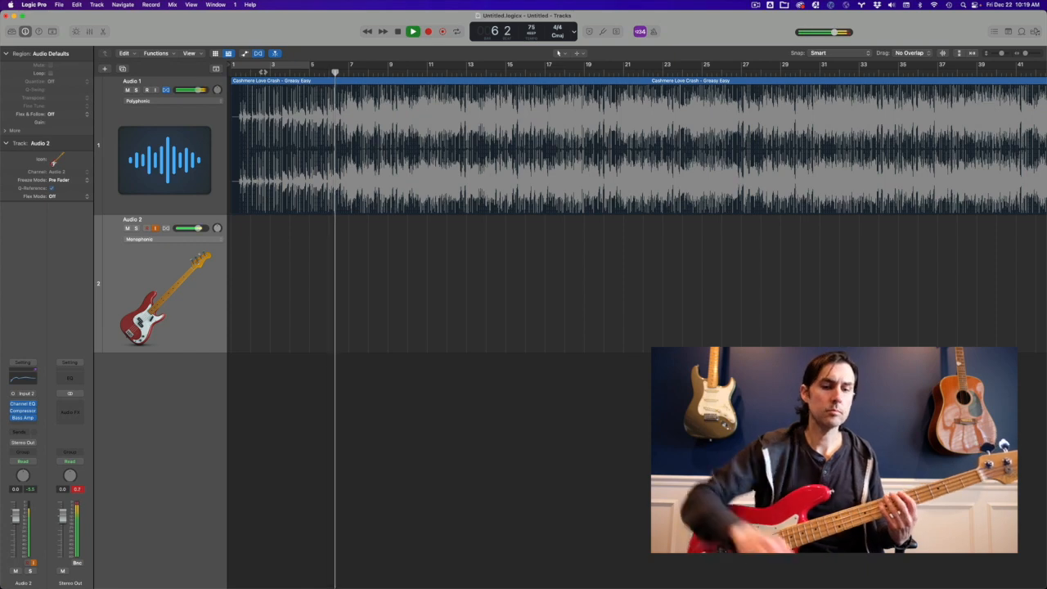
pyautogui.click(413, 31)
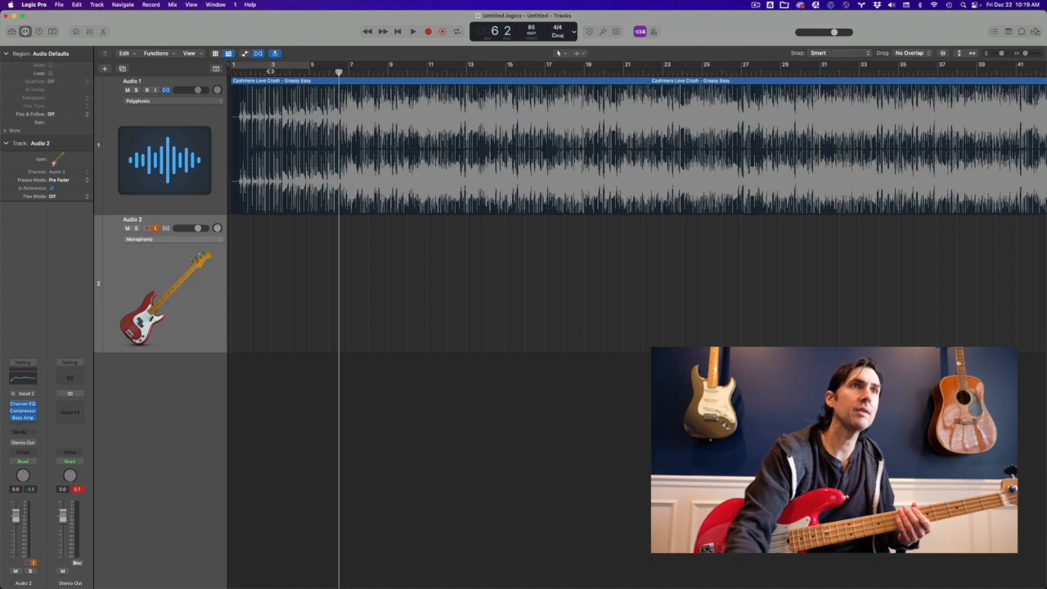
pyautogui.click(412, 31)
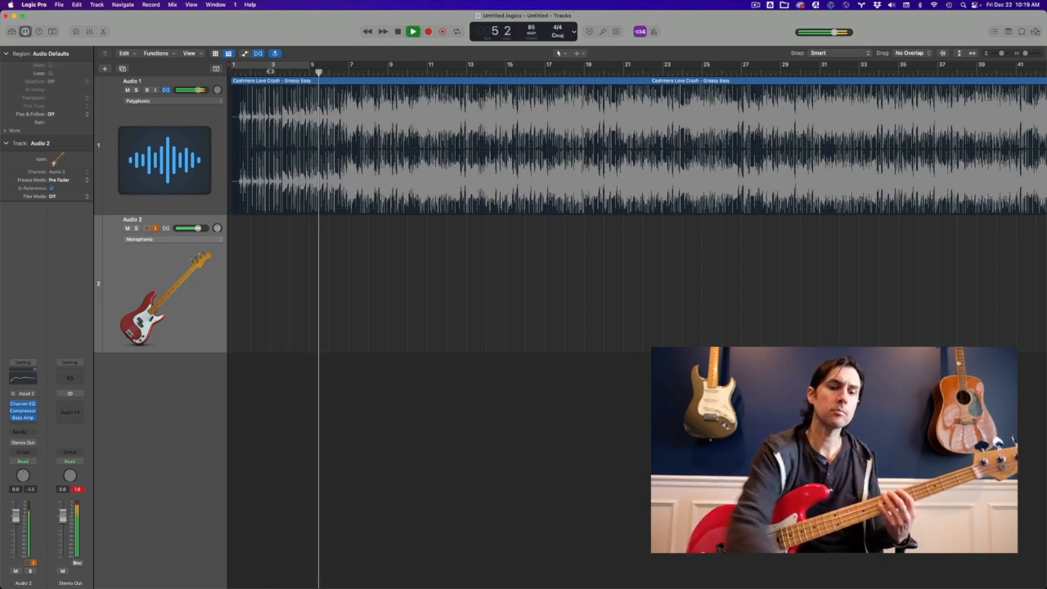
pyautogui.click(413, 32)
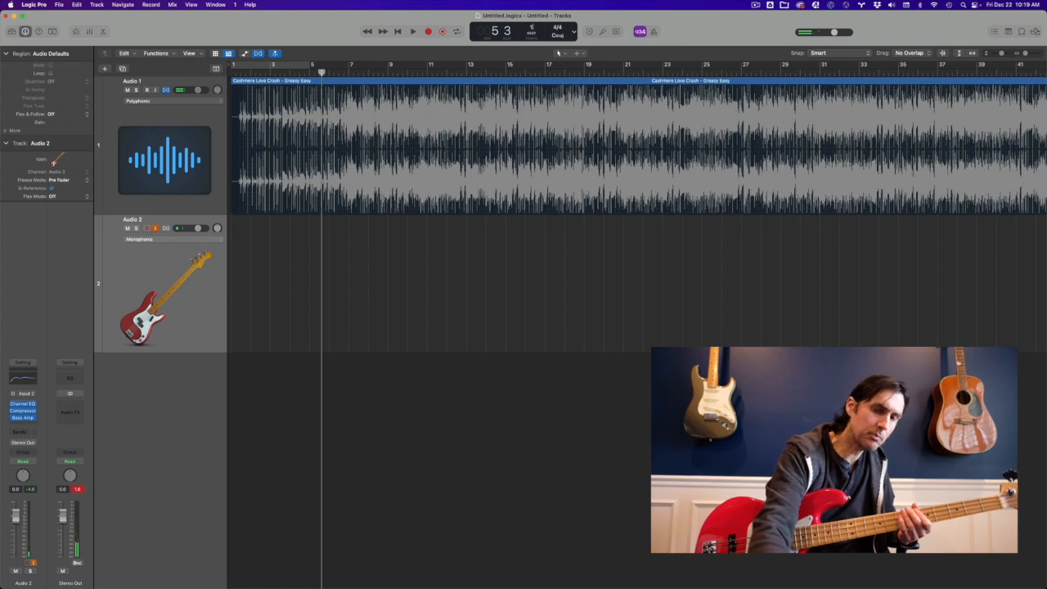